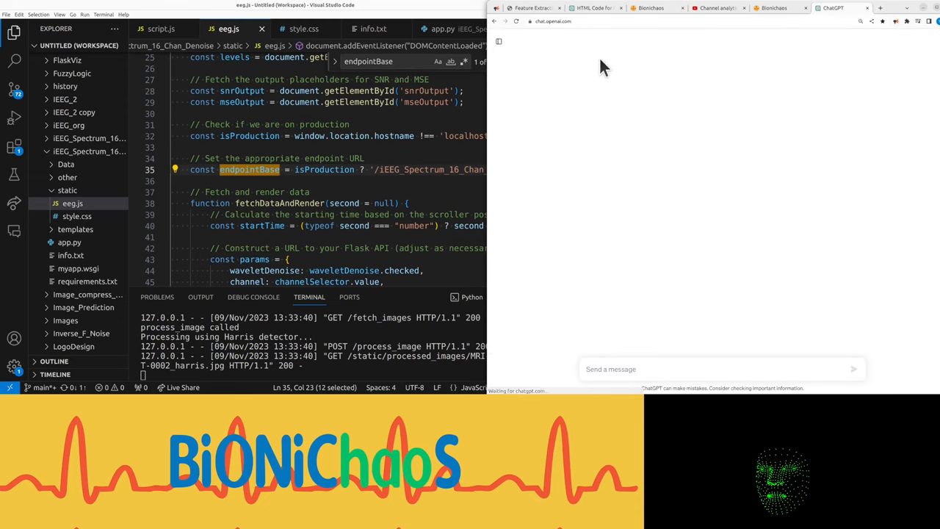
Switch to GPT-4 with DALL·E 3 to generate an MRI feature-detection web app image.
left_click(756, 50)
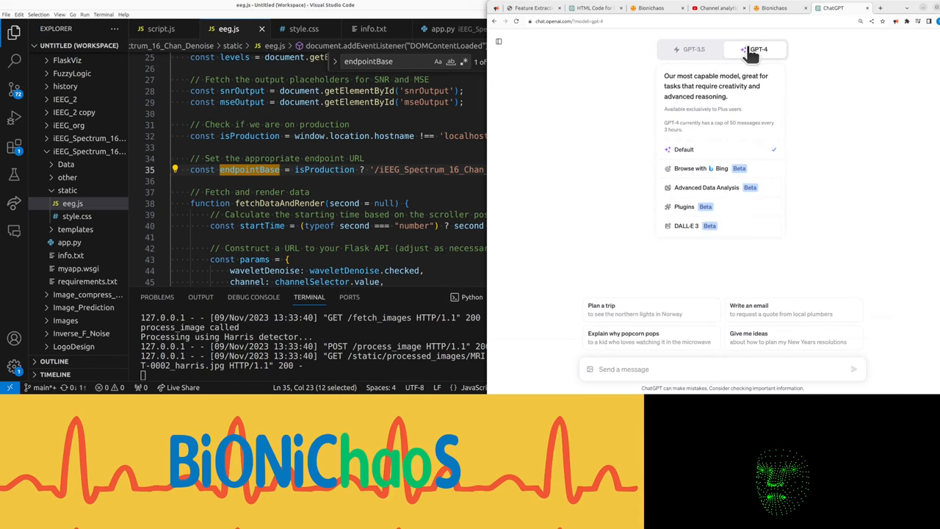
left_click(754, 49)
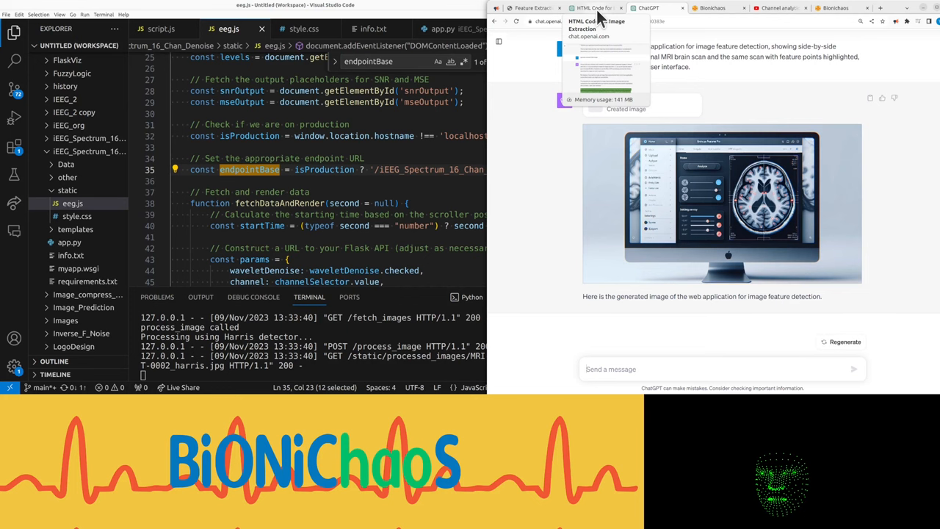
Enlarge the generated MRI web-app mockup in the full-size image viewer.
left_click(721, 204)
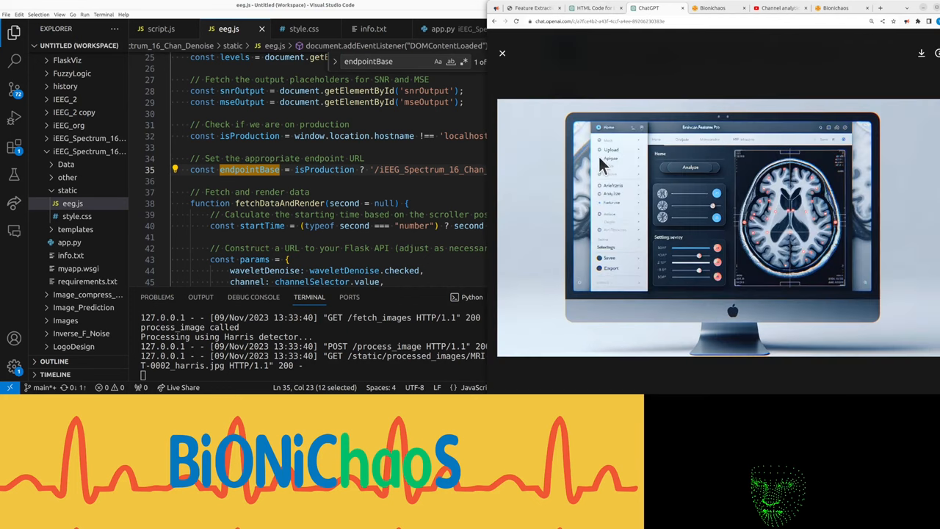
mouse_move(646, 224)
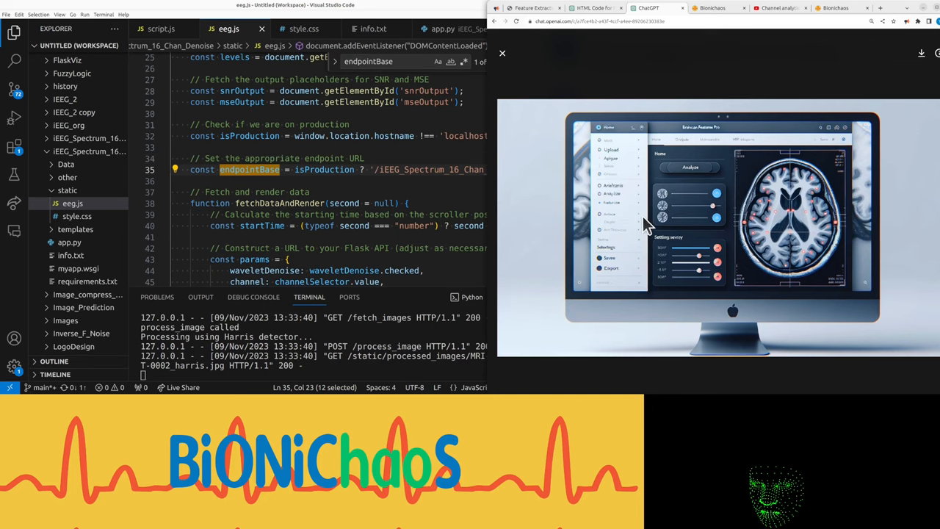
mouse_move(664, 281)
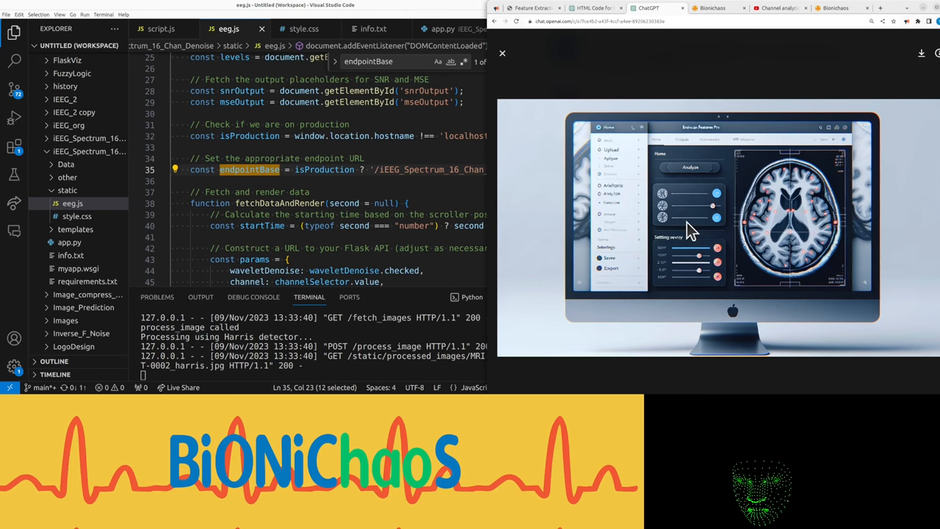
mouse_move(786, 187)
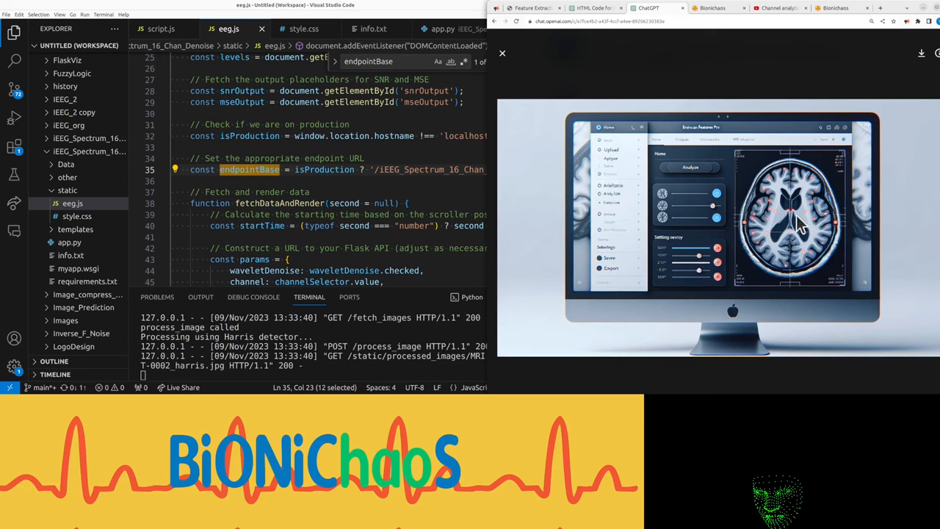
mouse_move(701, 234)
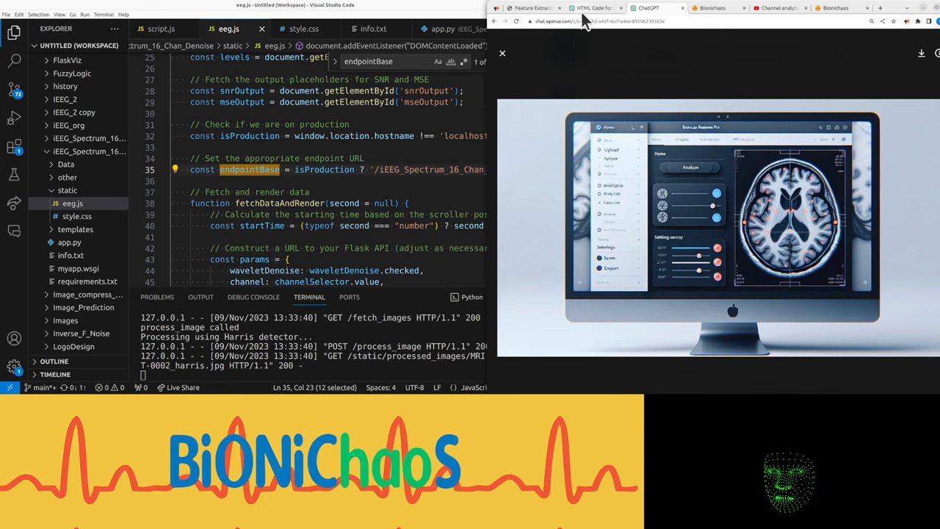
In the Feature Extraction app, choose a different brain MRI scan for Harris corner detection.
left_click(532, 8)
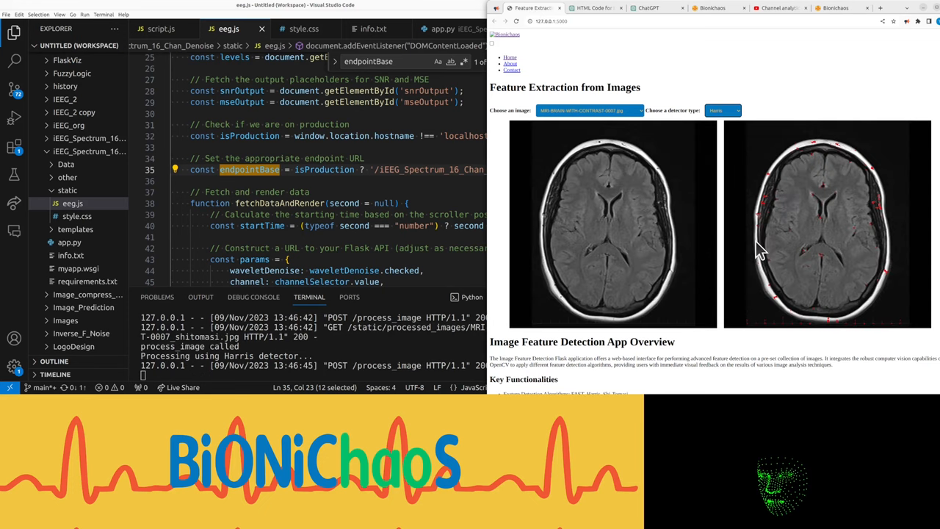
left_click(588, 110)
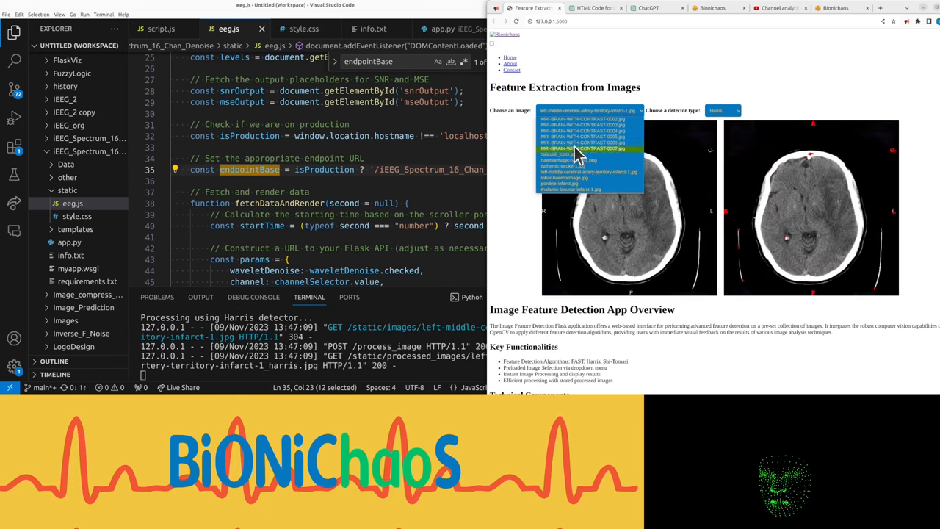
left_click(581, 148)
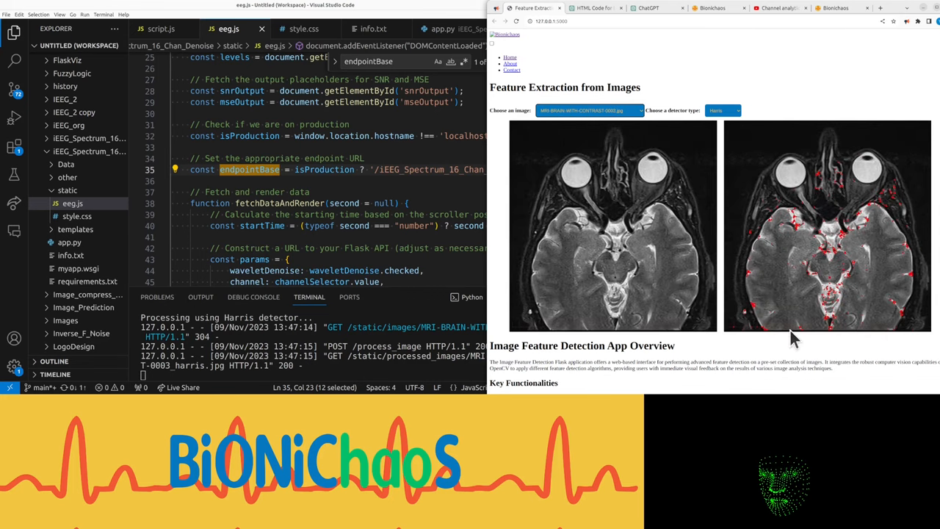
mouse_move(760, 233)
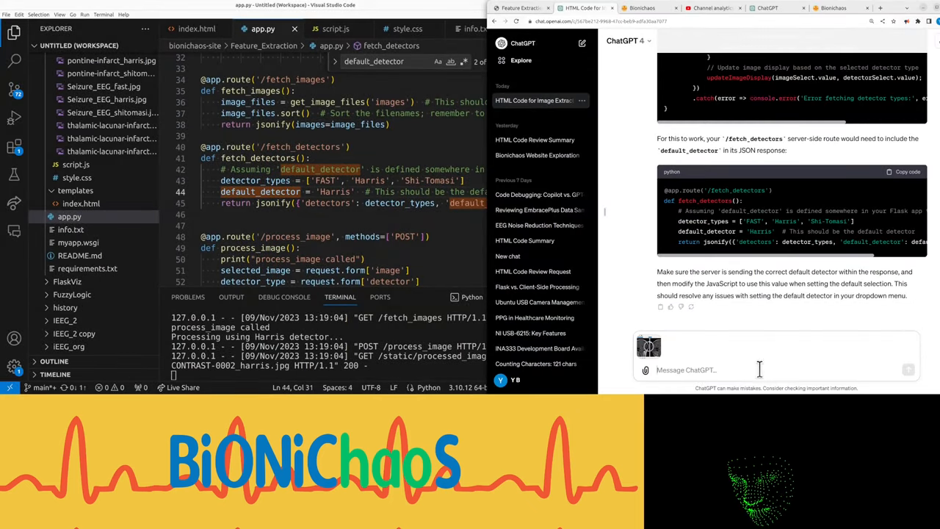
Send the front-end screenshot with 'this is the front end, any suggestions?'.
type("this is the front en")
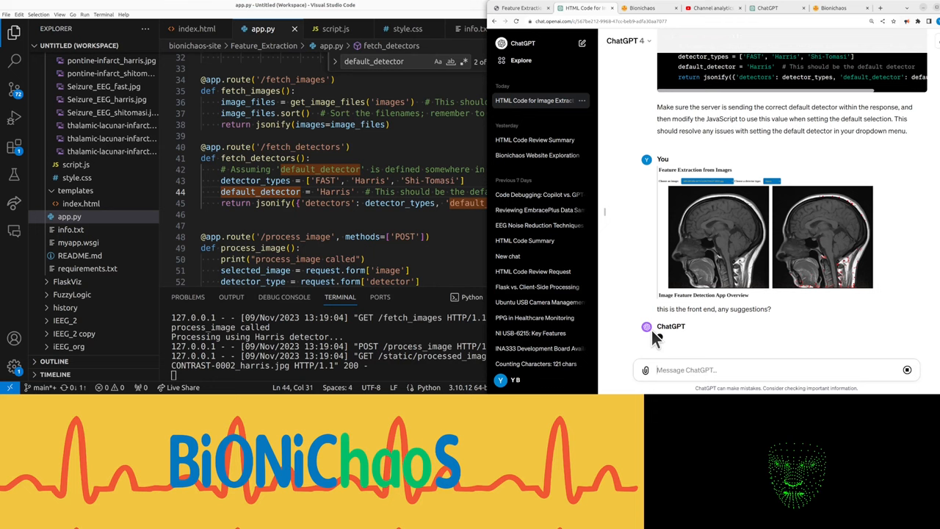
mouse_move(669, 343)
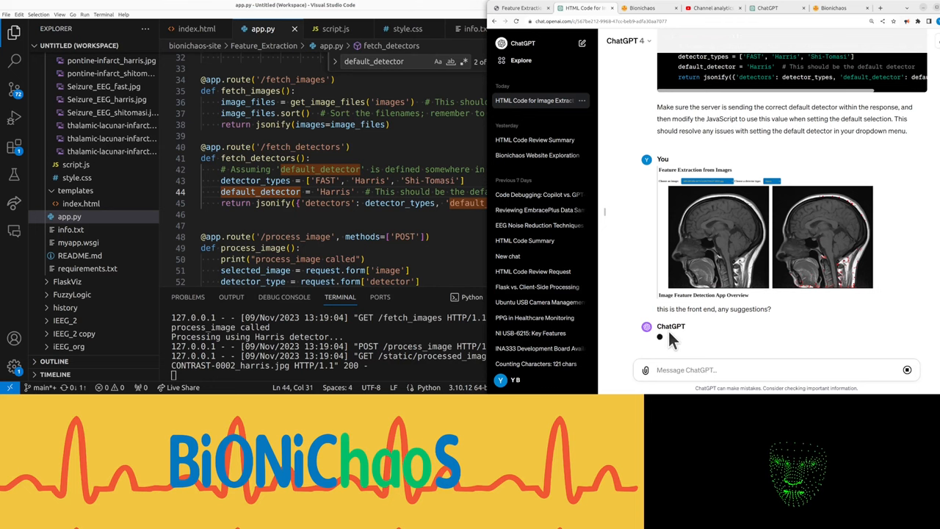